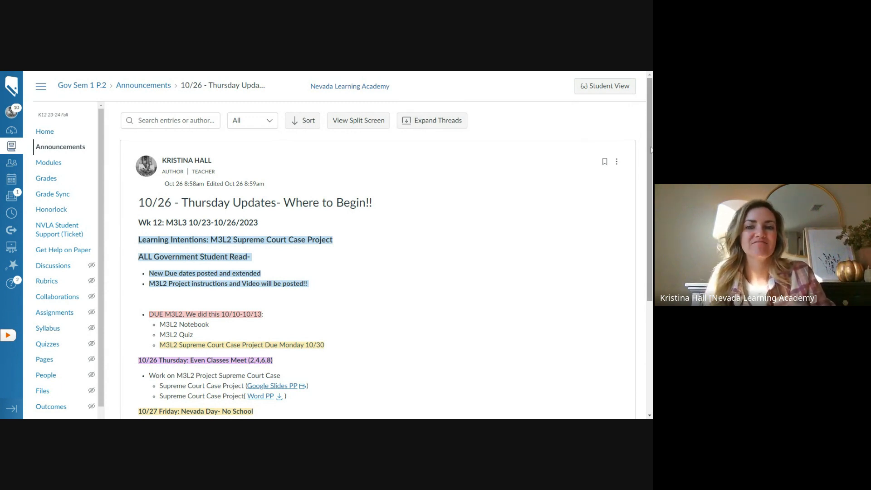
Scroll through the deck, then present it as a slideshow from slide 4, Instructions & Rubrics
scroll("down", 3)
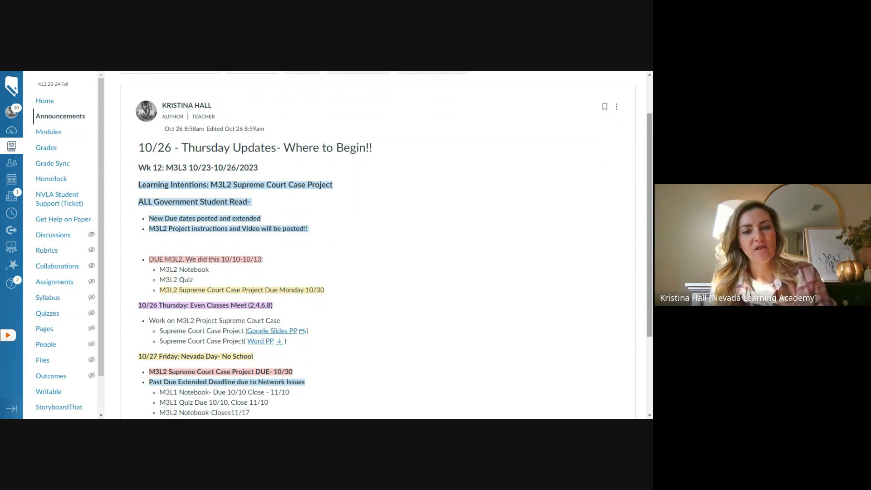
scroll("down", 3)
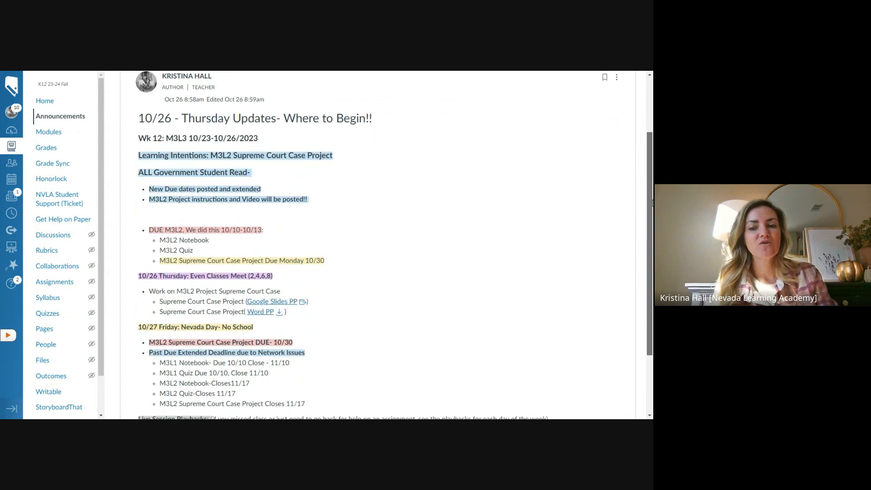
scroll("down", 3)
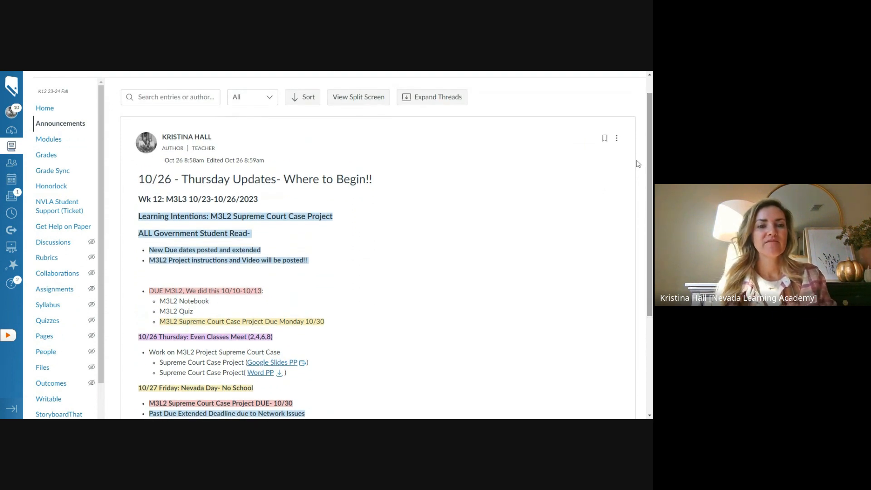
mouse_move(350, 212)
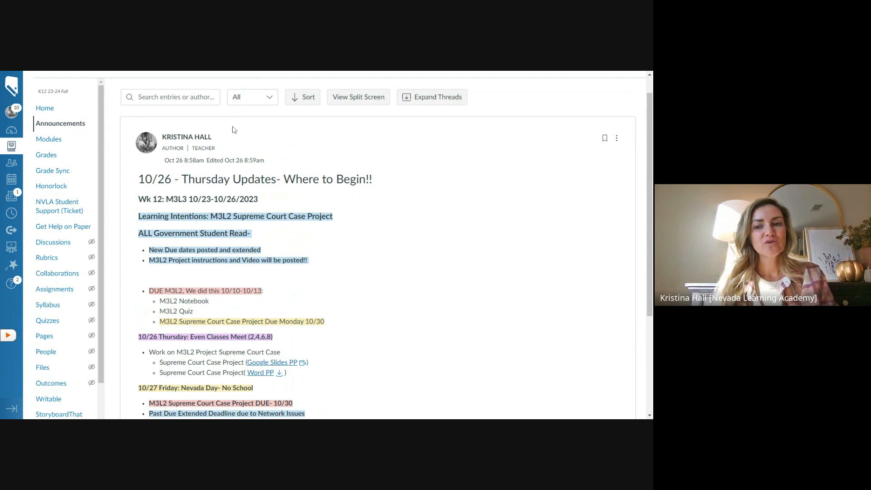
mouse_move(631, 151)
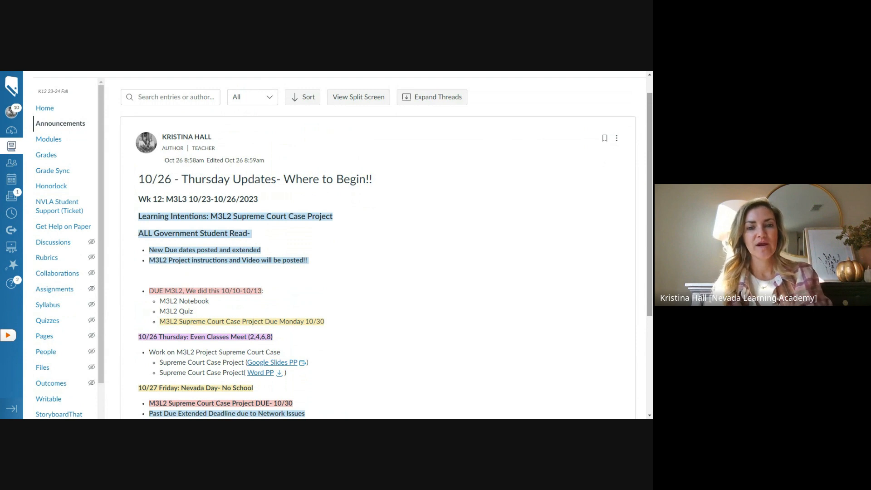
scroll("down", 3)
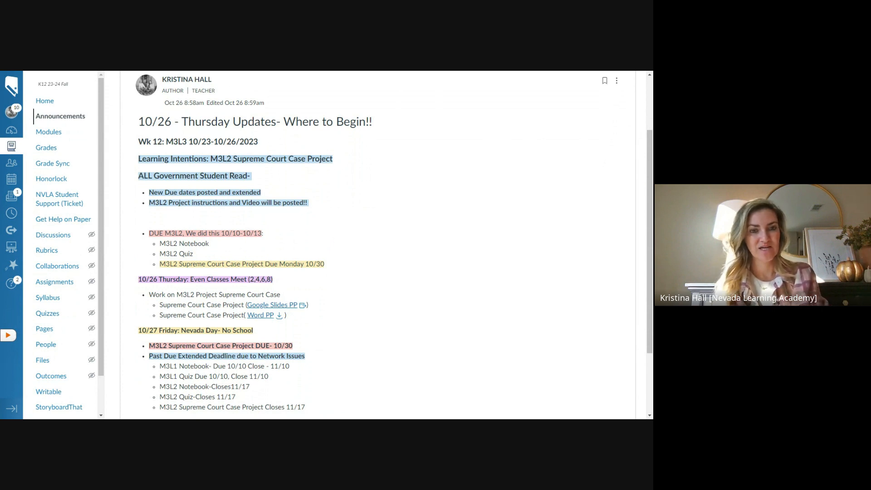
mouse_move(265, 238)
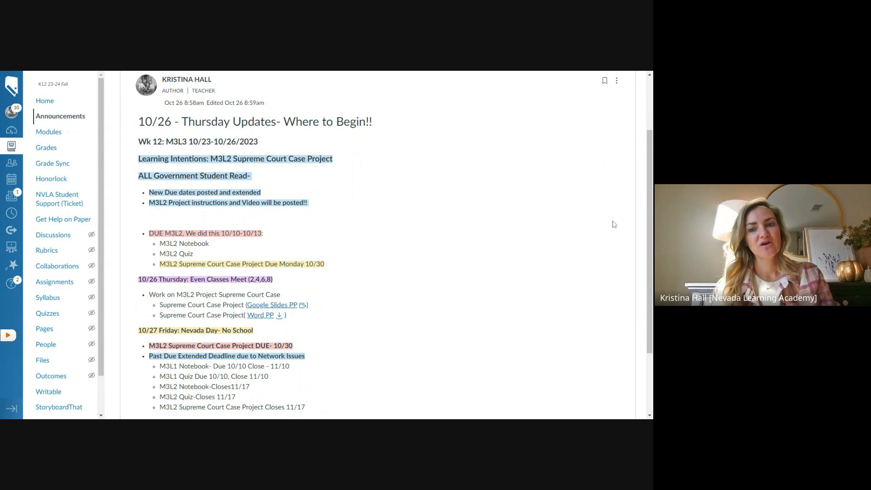
scroll("down", 3)
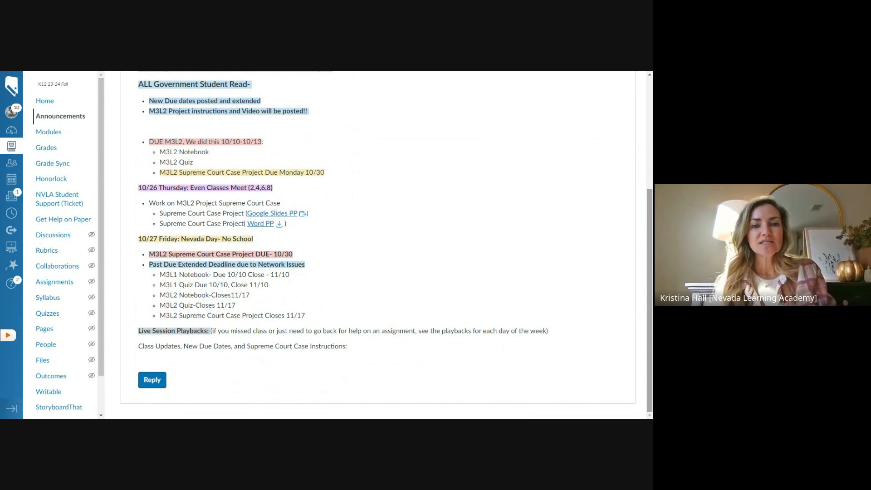
mouse_move(320, 192)
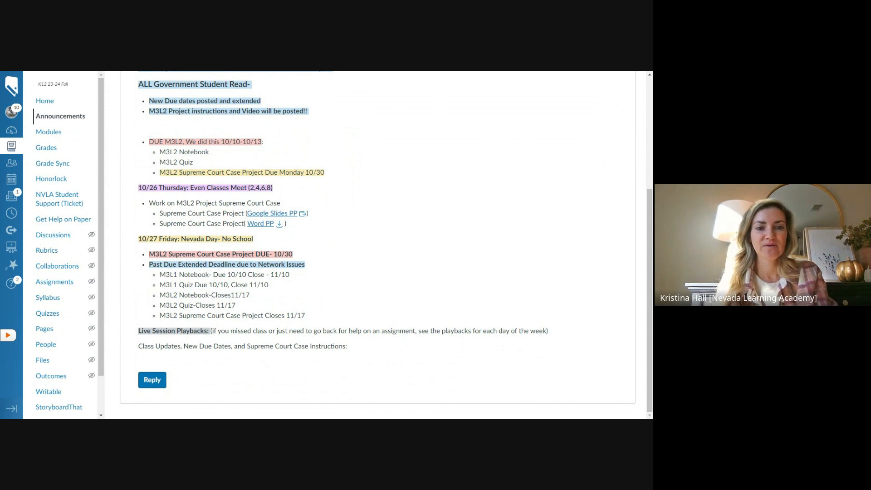
mouse_move(271, 230)
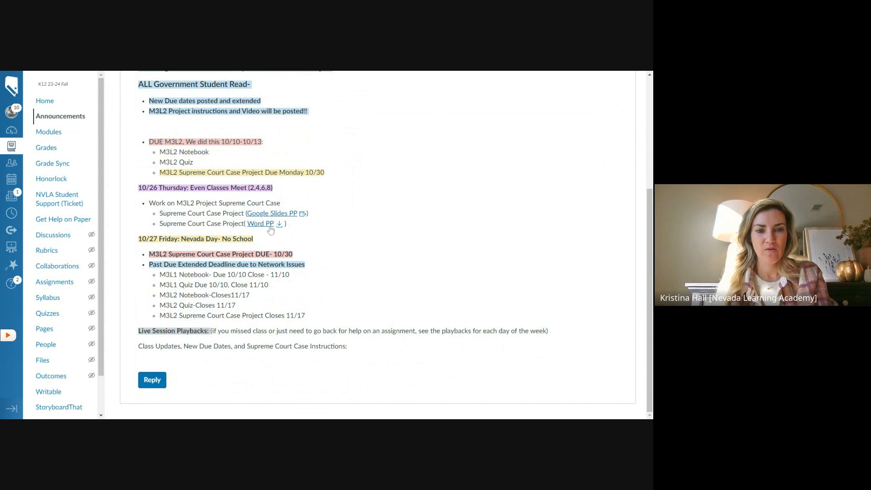
mouse_move(304, 218)
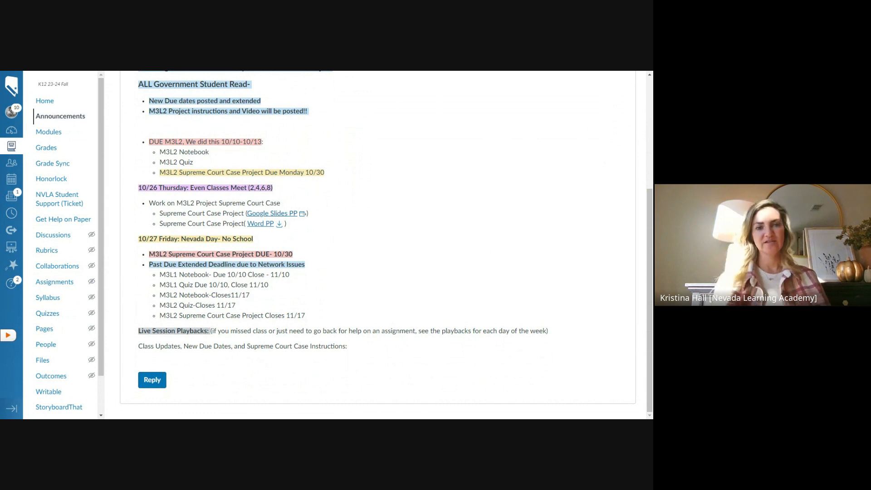
mouse_move(273, 227)
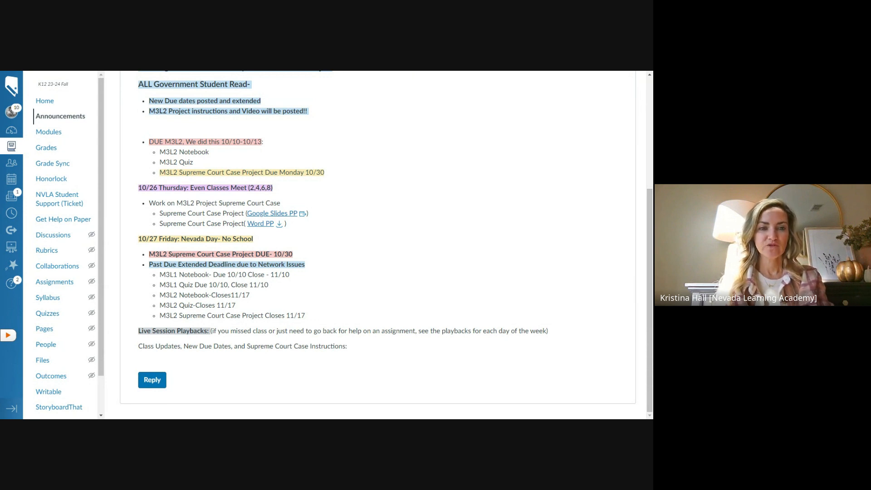
mouse_move(298, 277)
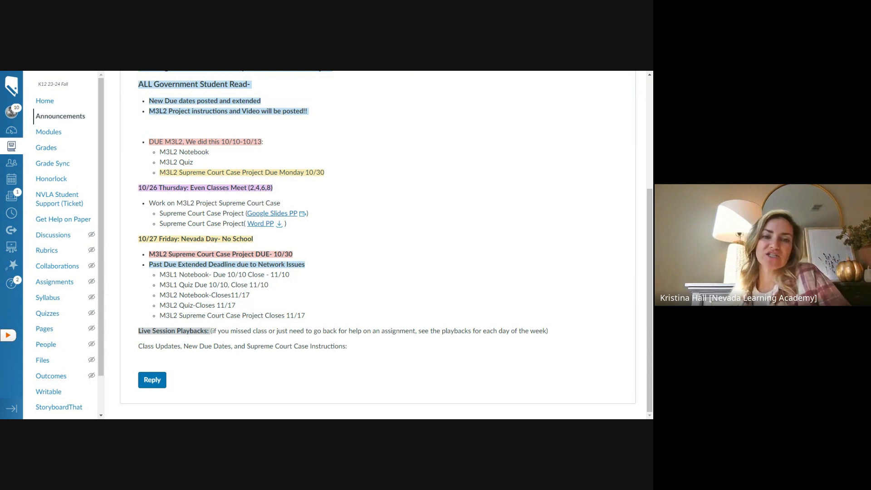
mouse_move(302, 305)
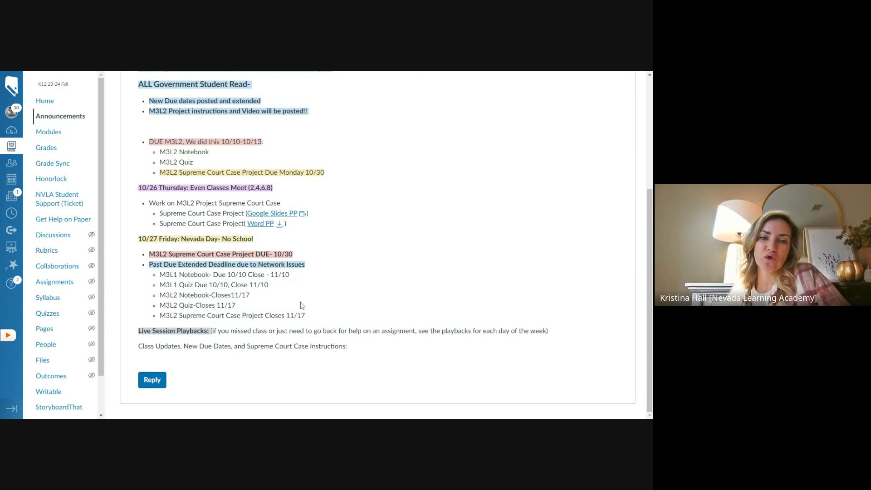
mouse_move(307, 318)
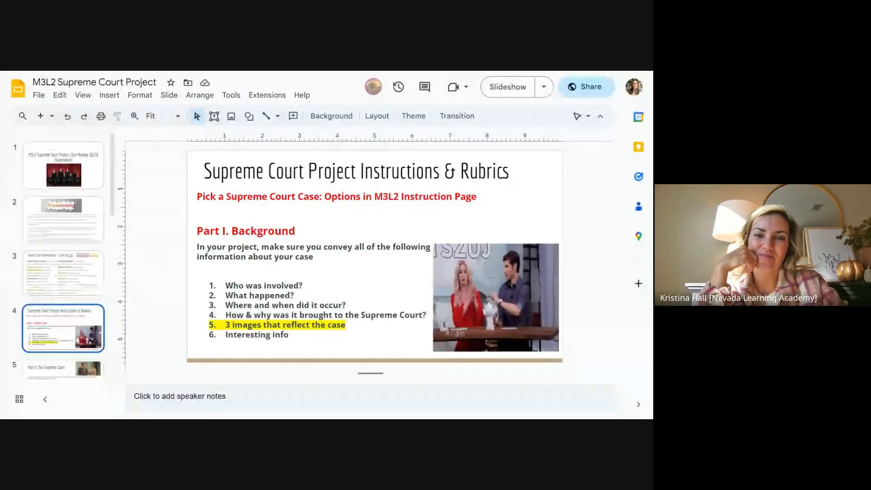
left_click(507, 86)
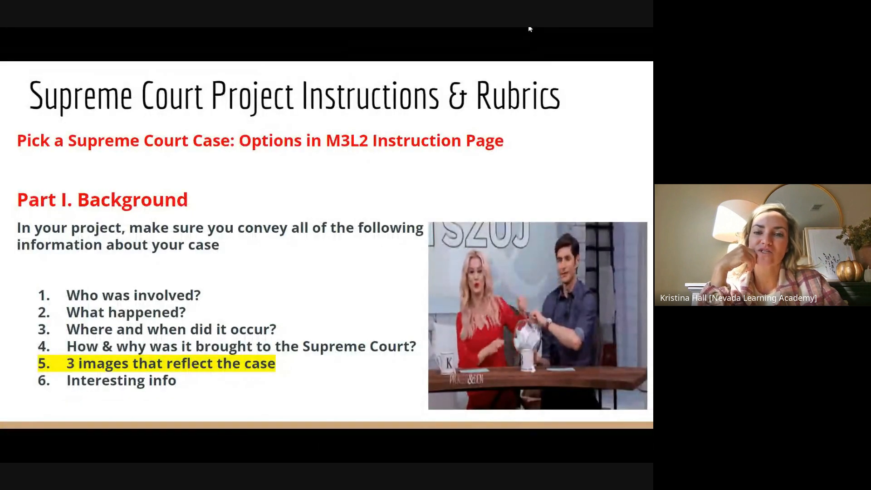